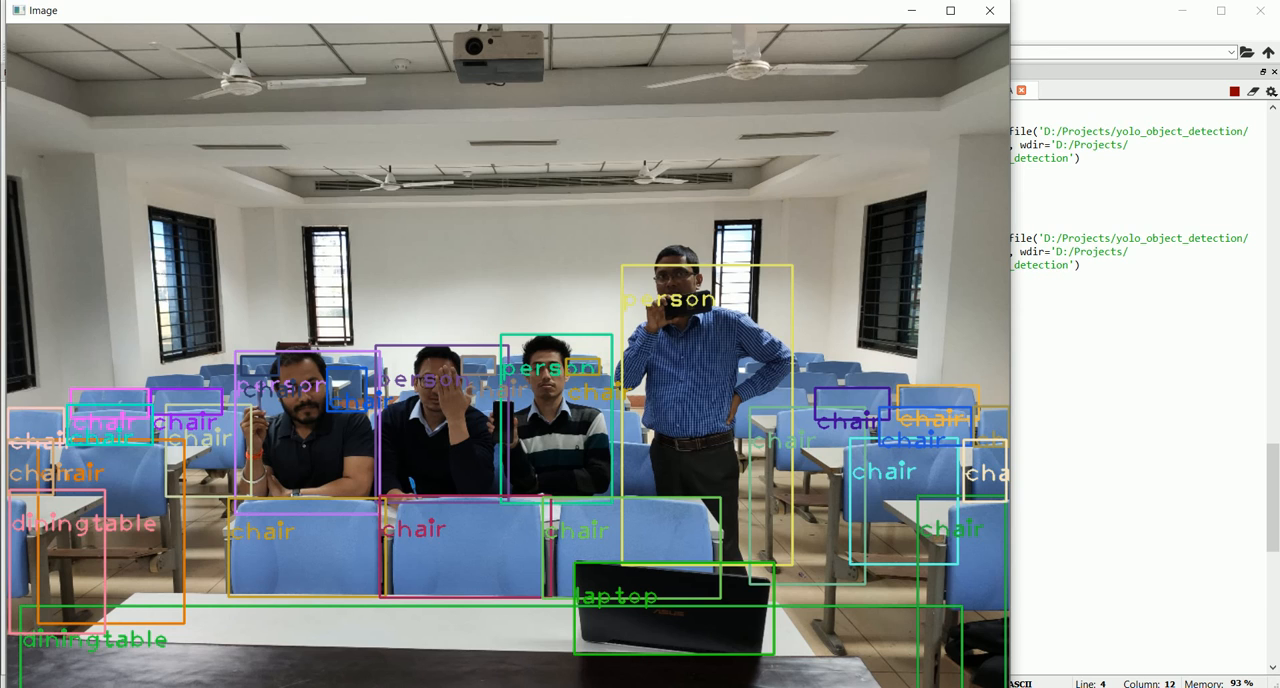
pyautogui.moveTo(1055, 13)
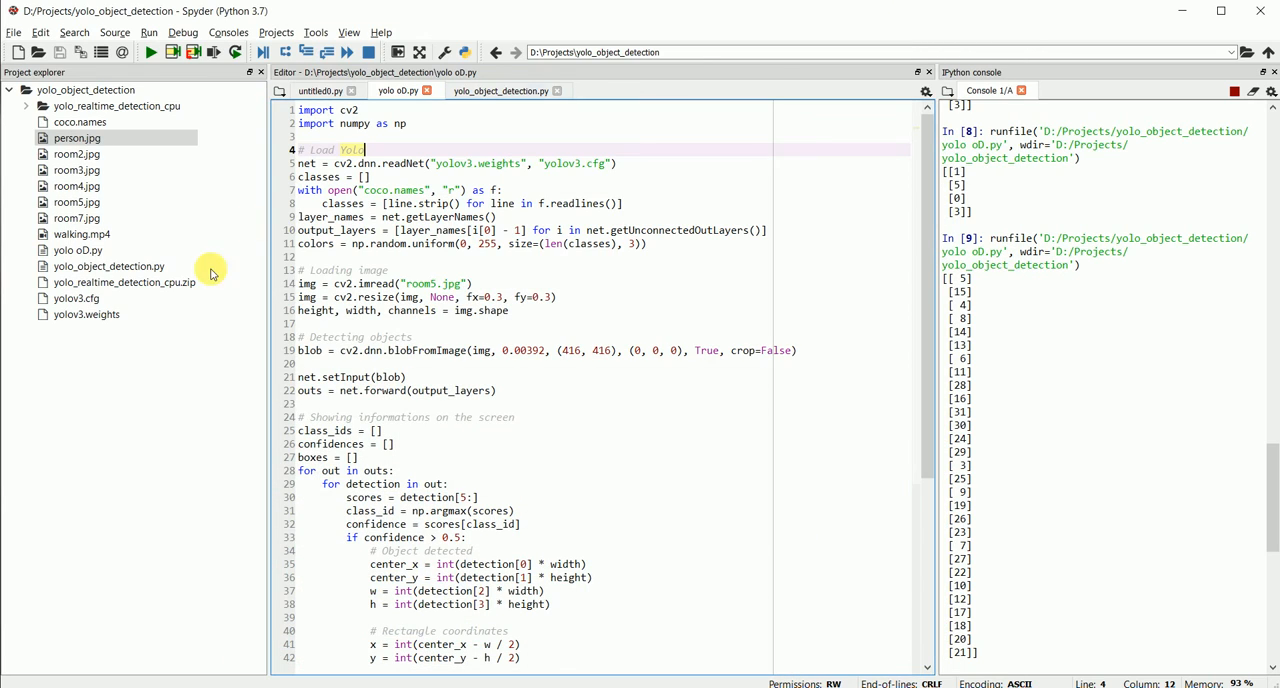
pyautogui.click(433, 283)
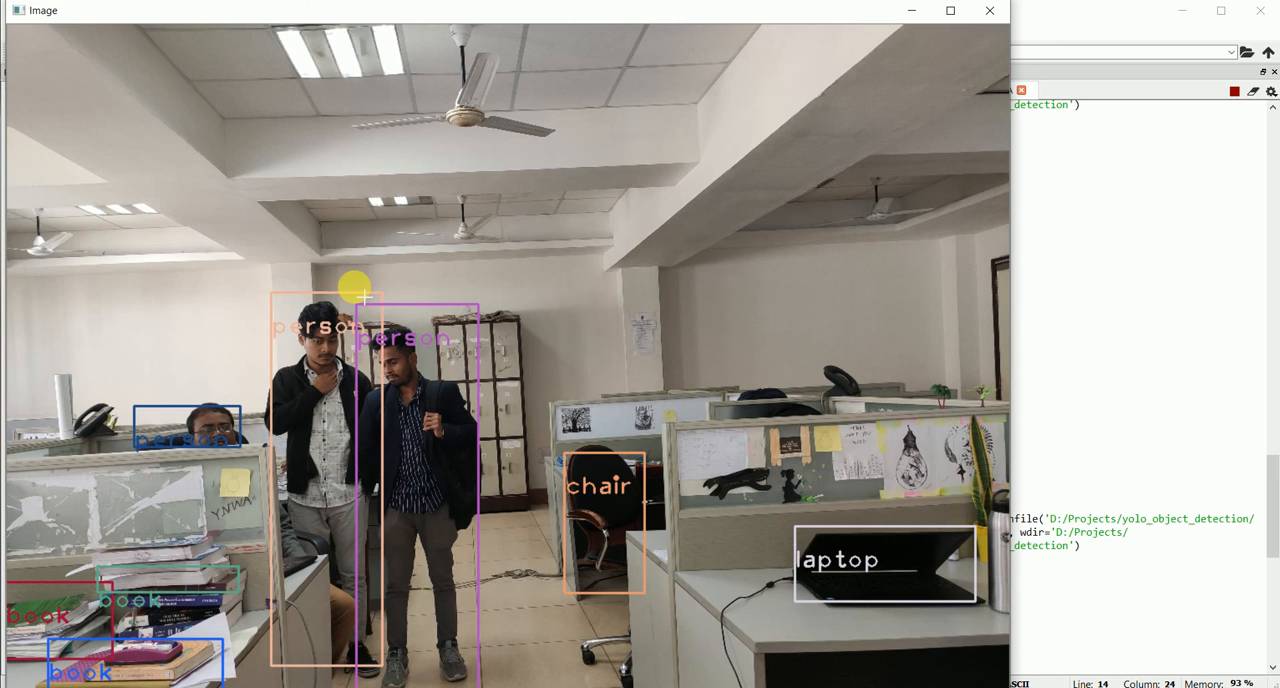
pyautogui.moveTo(785, 5)
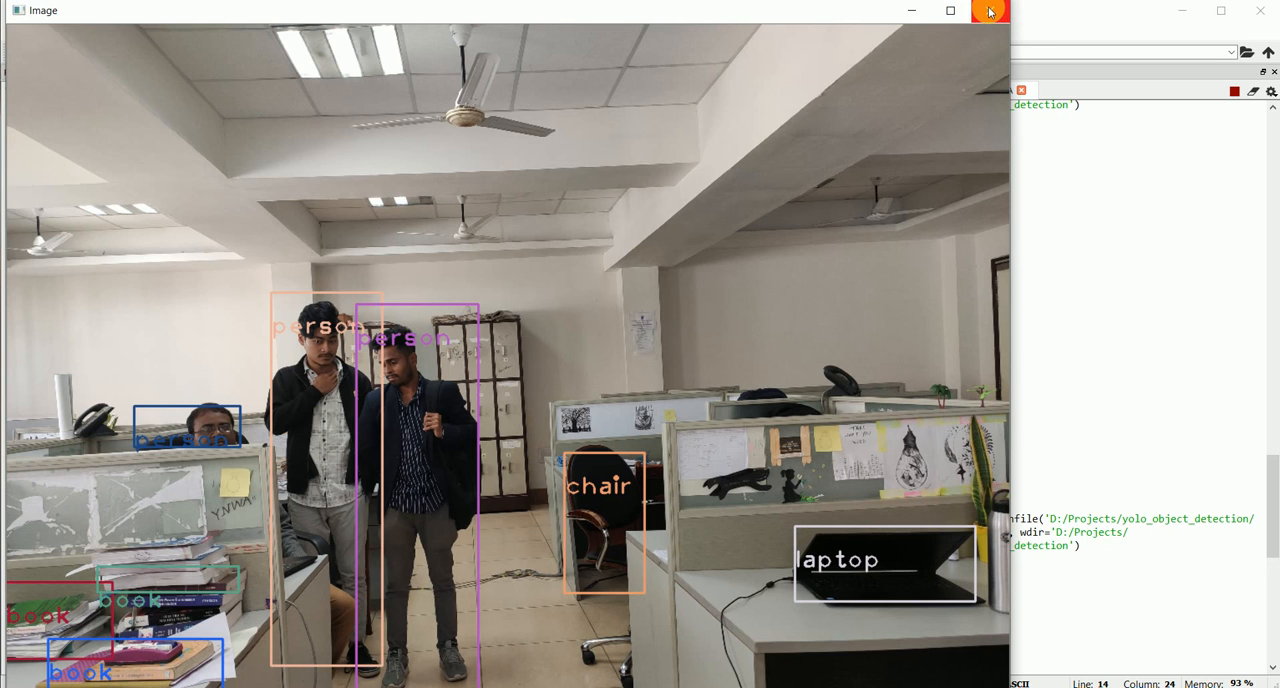
# Close the room4 detection window after reviewing the labelled persons, chair, laptop and books.
pyautogui.click(988, 11)
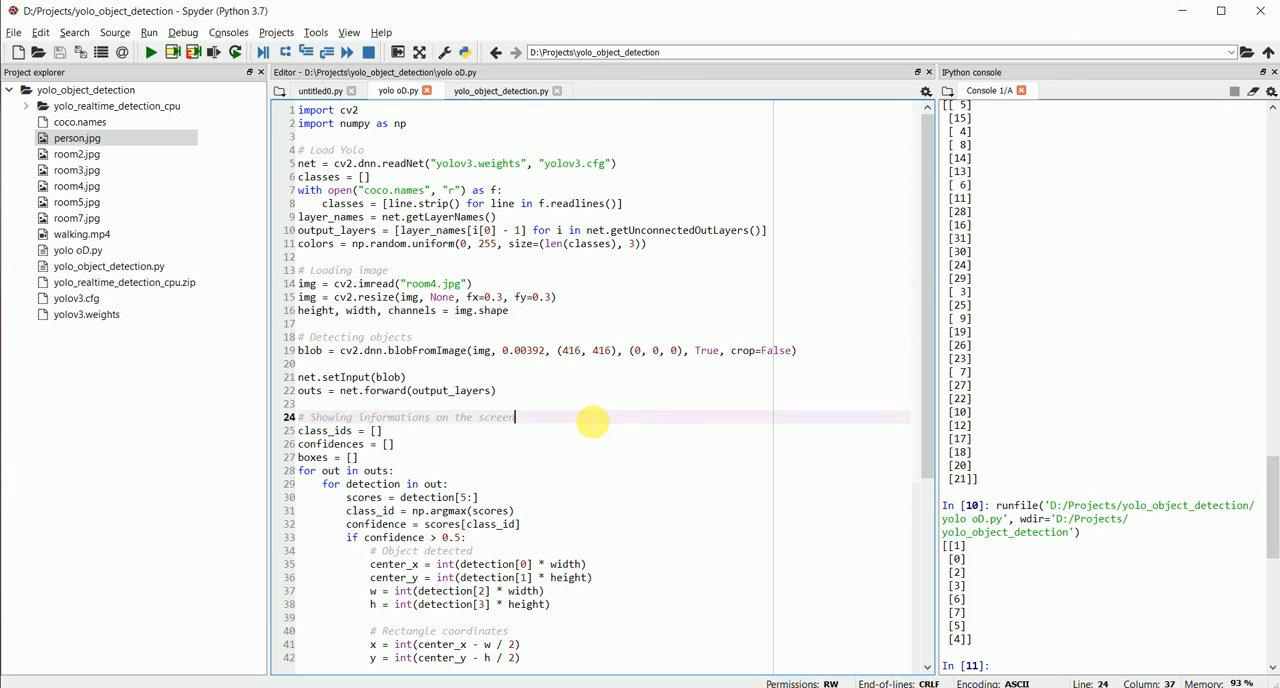
pyautogui.doubleClick(496, 417)
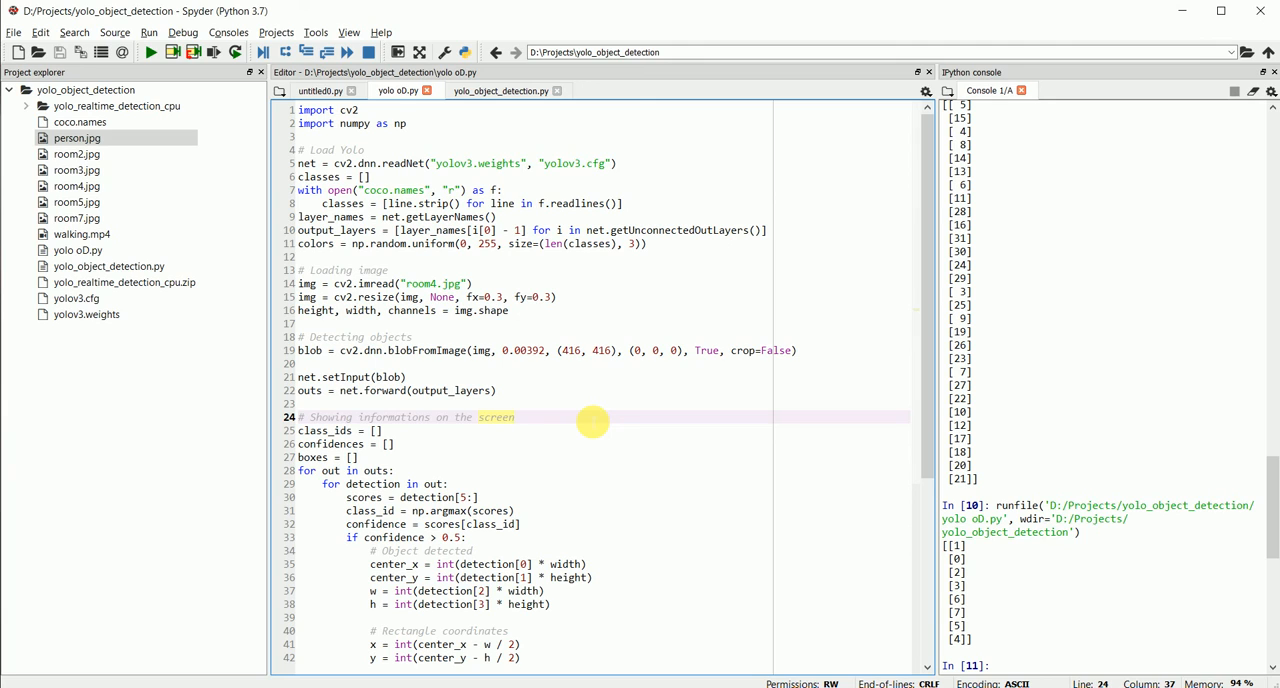
pyautogui.click(515, 417)
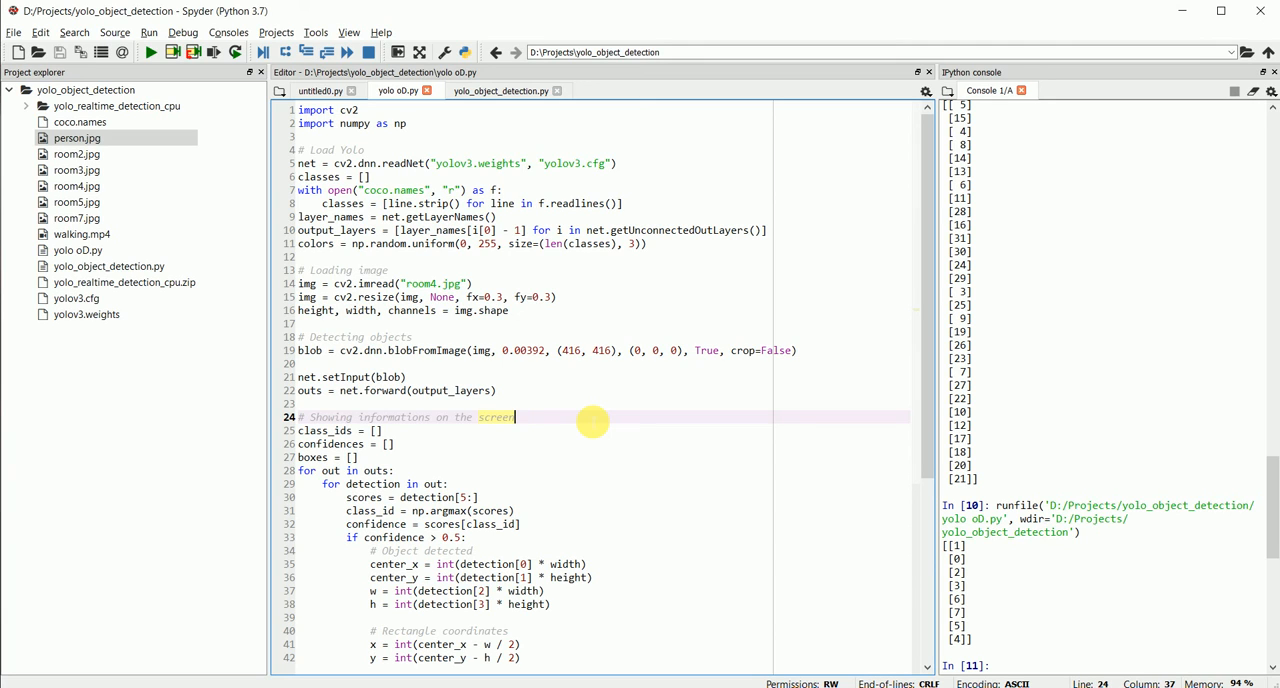